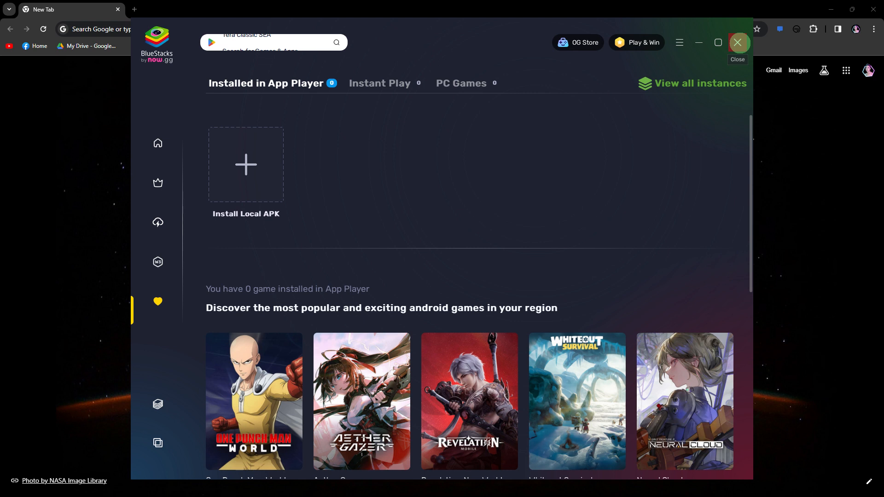
mouse_move(740, 42)
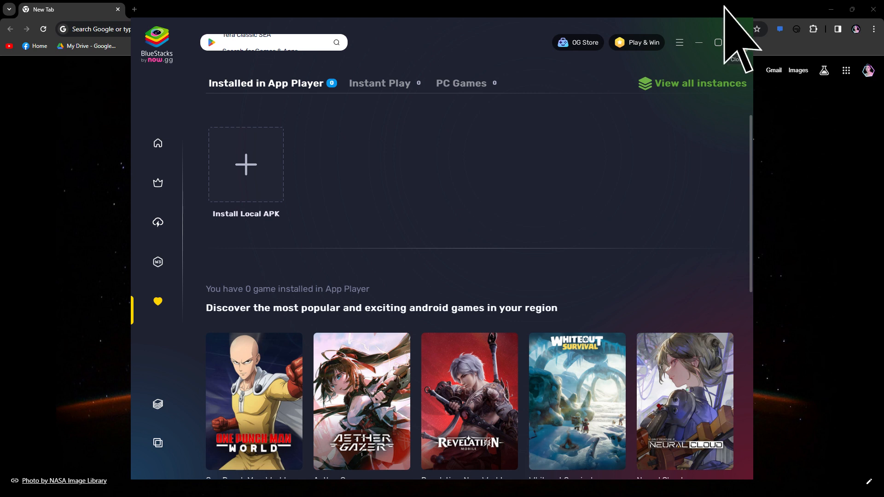
mouse_move(738, 42)
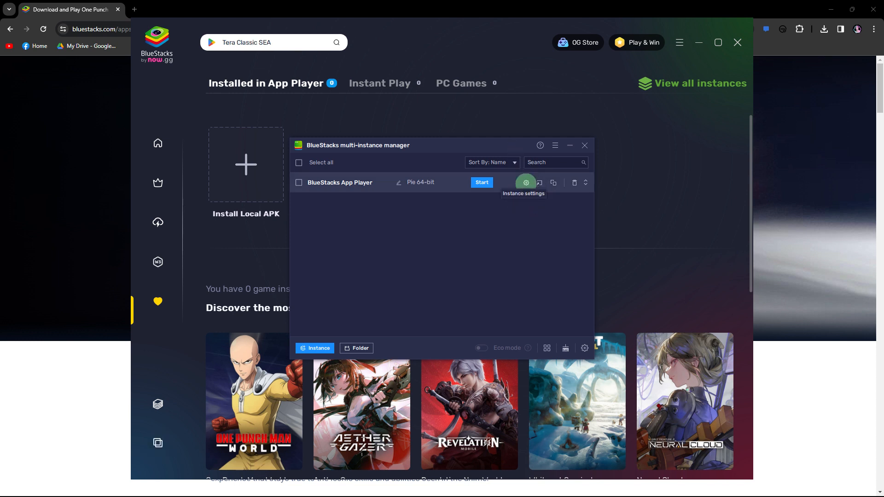
Switch the App Player instance's graphics renderer to DirectX and save the change
click(526, 182)
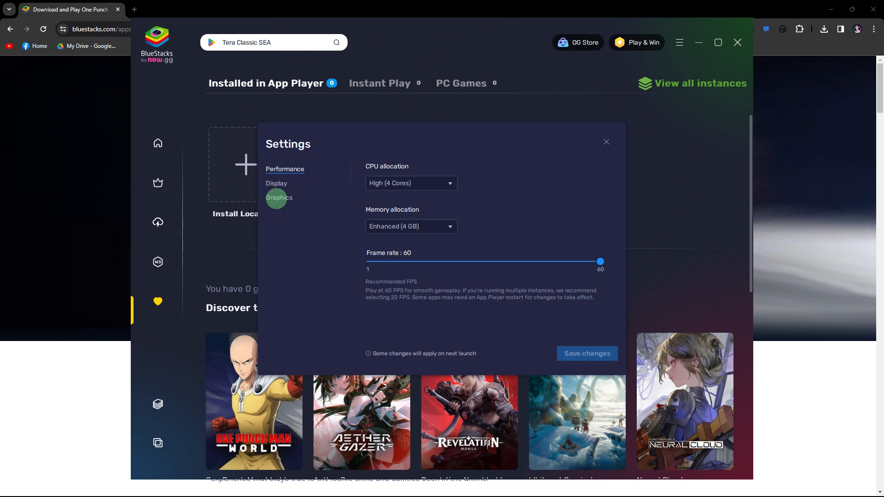
click(279, 197)
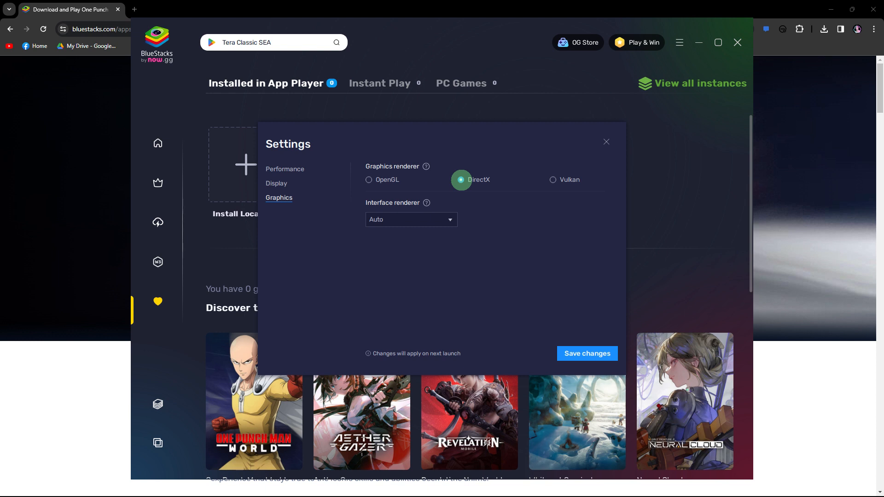
mouse_move(463, 191)
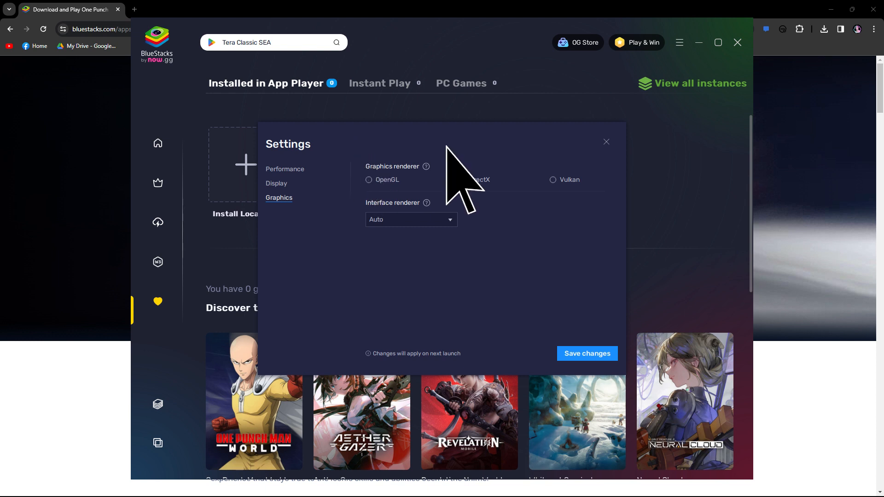
click(461, 180)
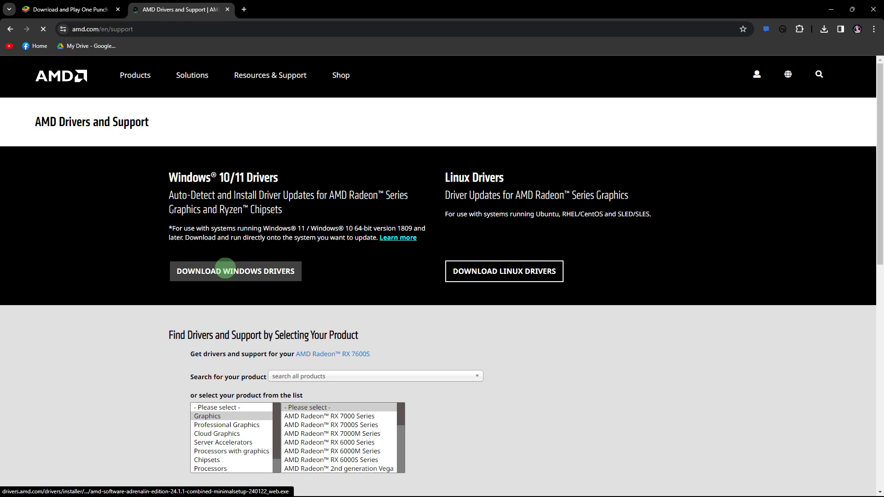
mouse_move(226, 266)
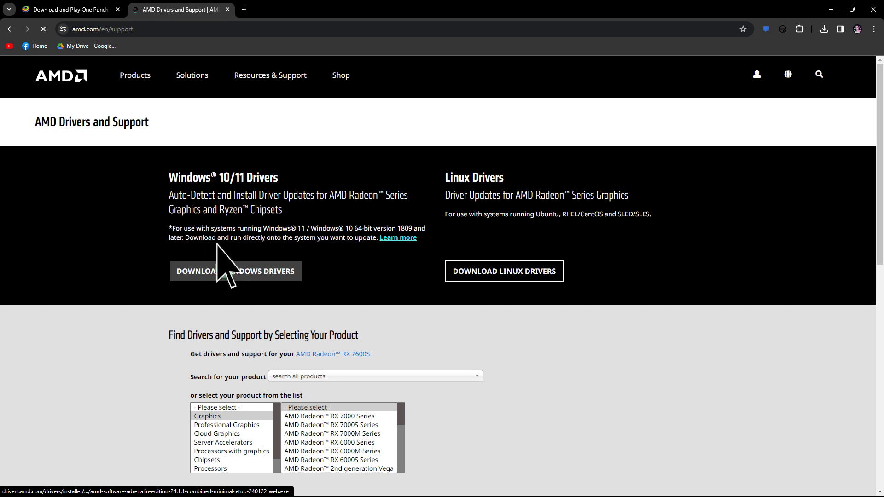
Start the Windows 10/11 AMD driver download from the Drivers and Support page
click(228, 271)
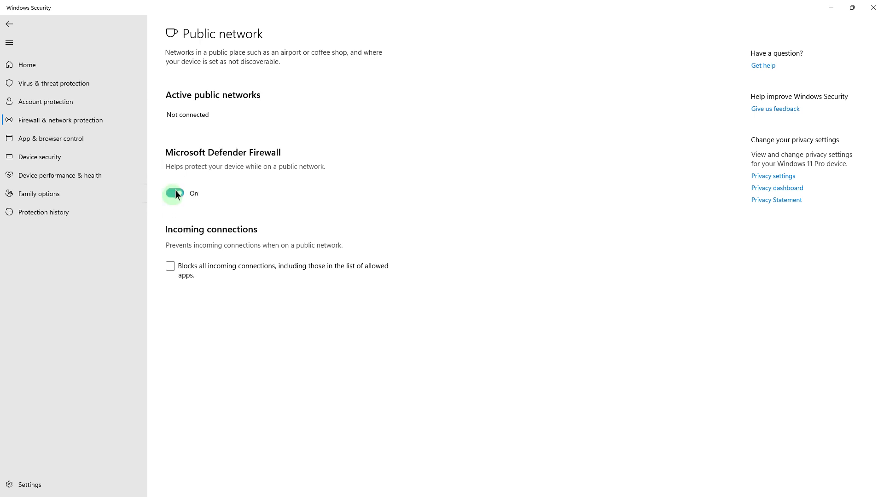
mouse_move(177, 196)
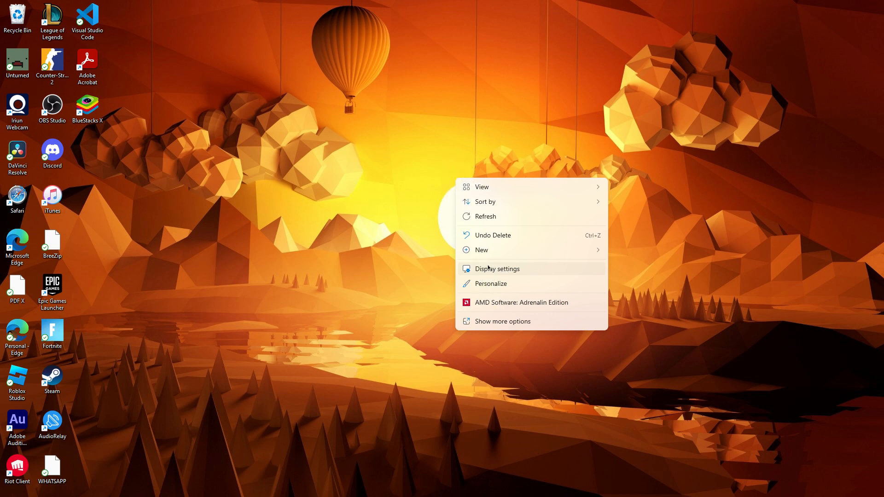
Show the Display page's resolution choices, with 1920 × 1080 currently selected
click(497, 268)
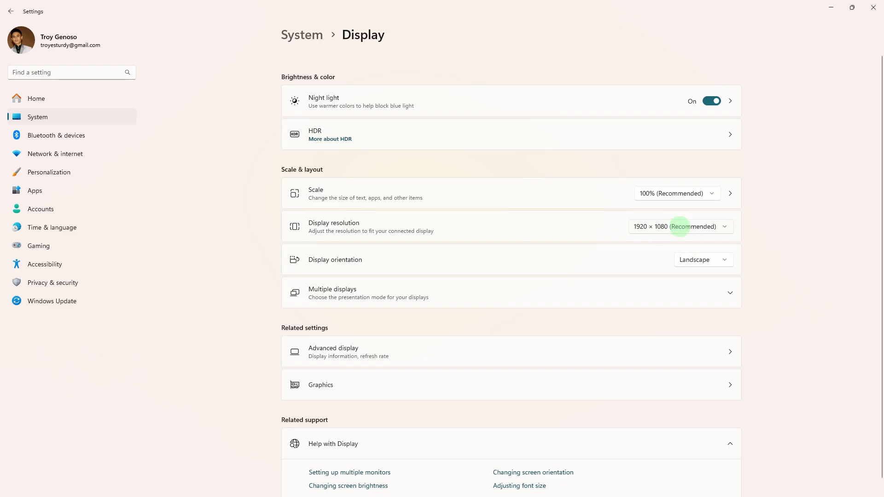
click(679, 226)
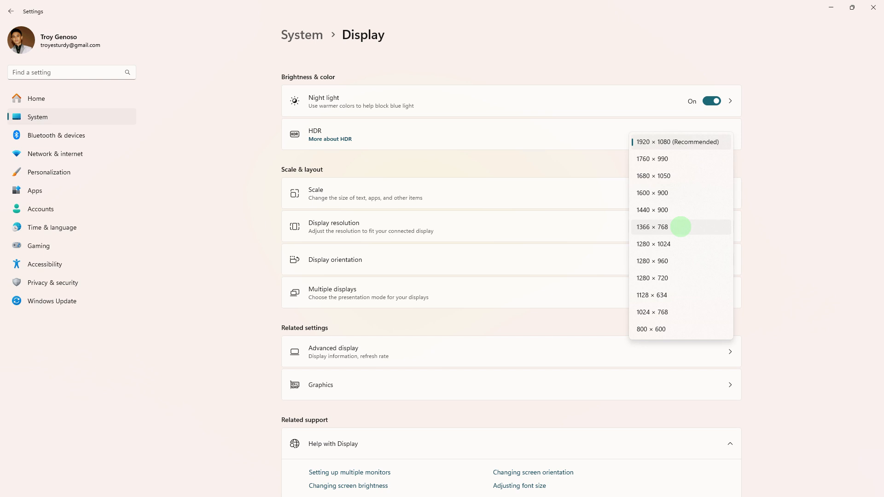
mouse_move(874, 7)
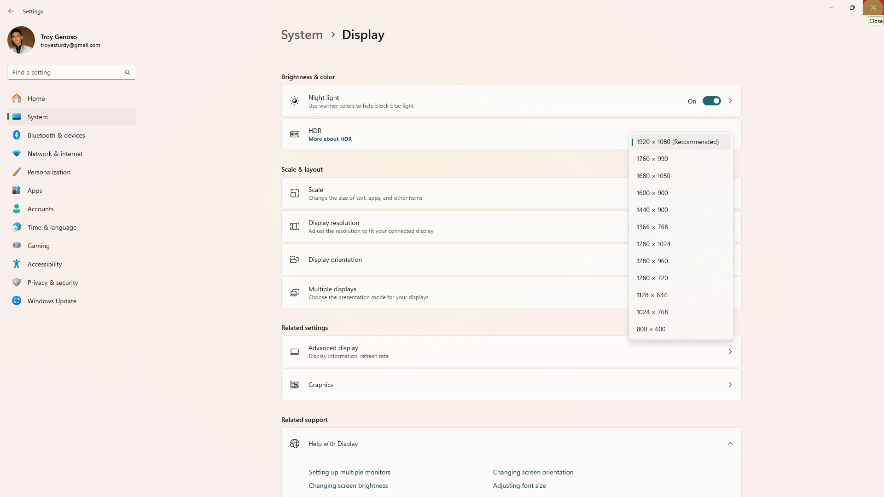